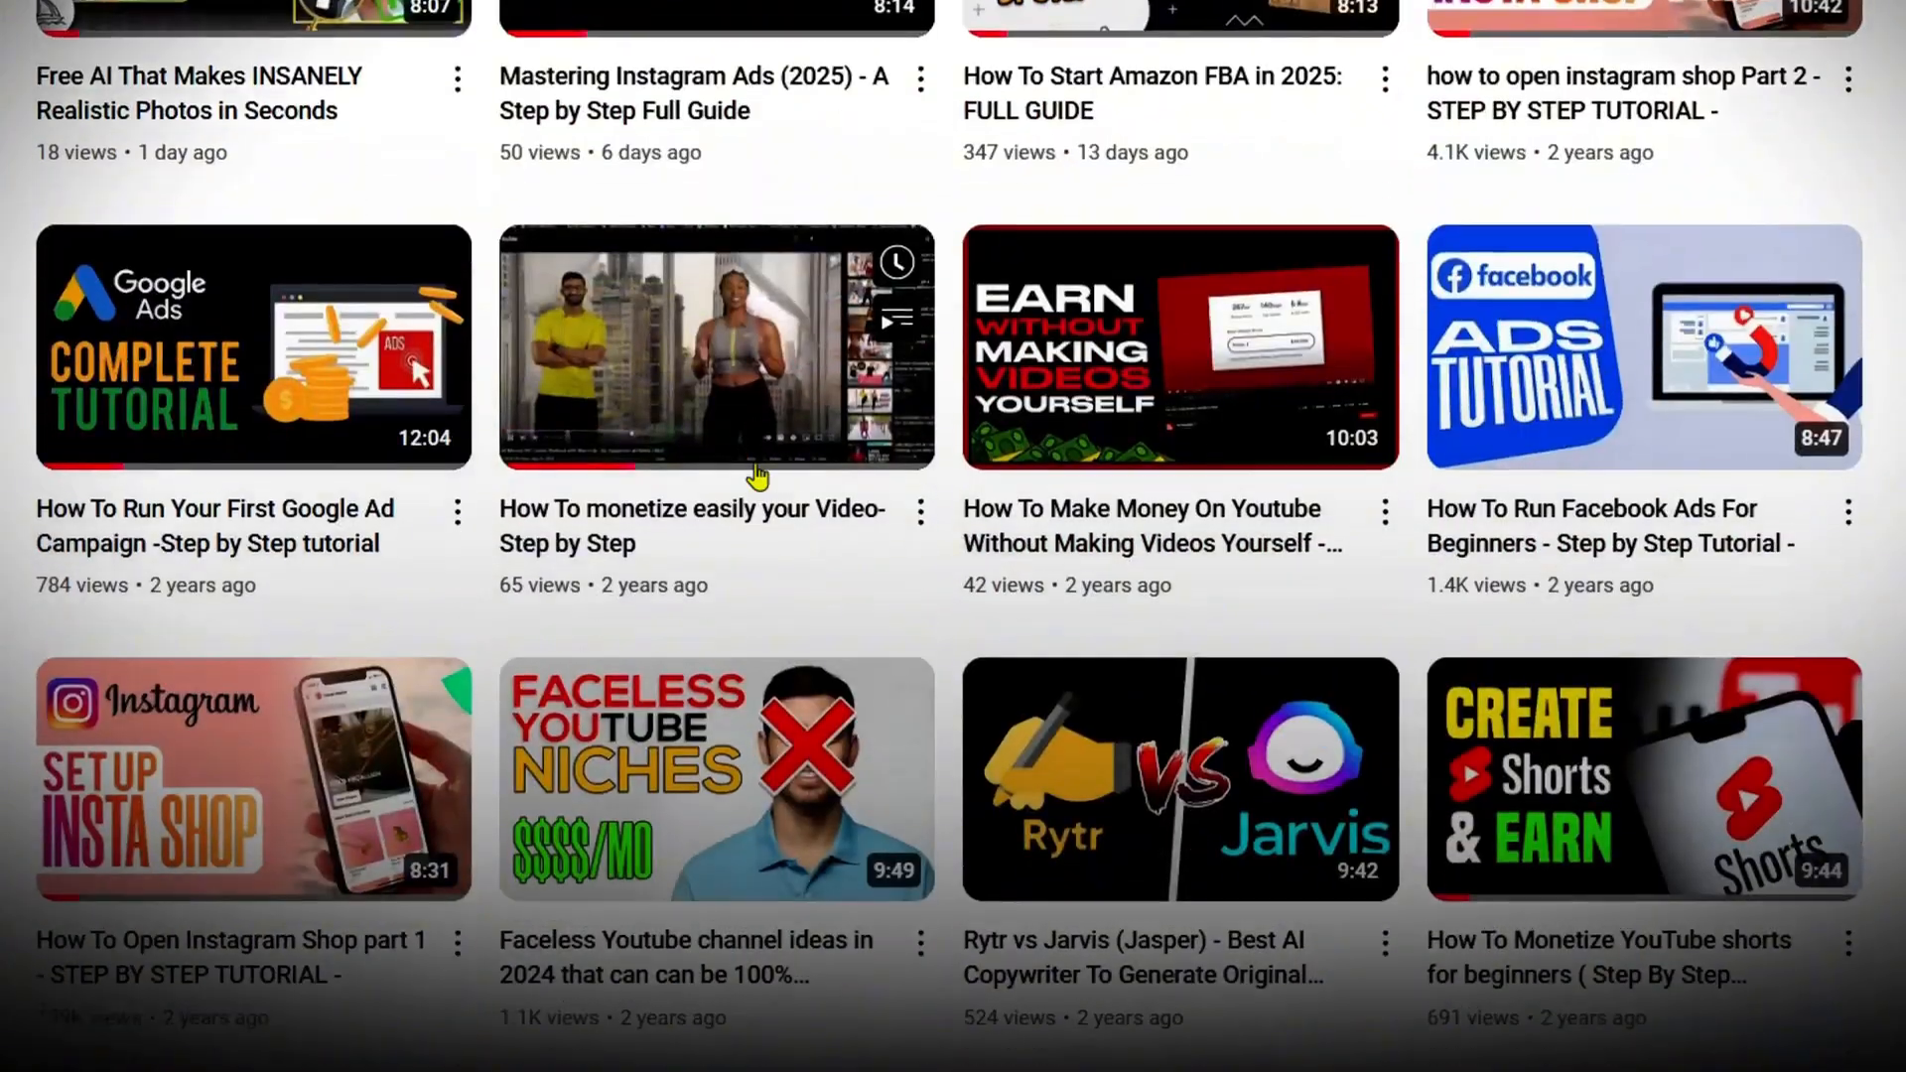
{"action": "scroll", "scroll_direction": "down", "scroll_amount": 3}
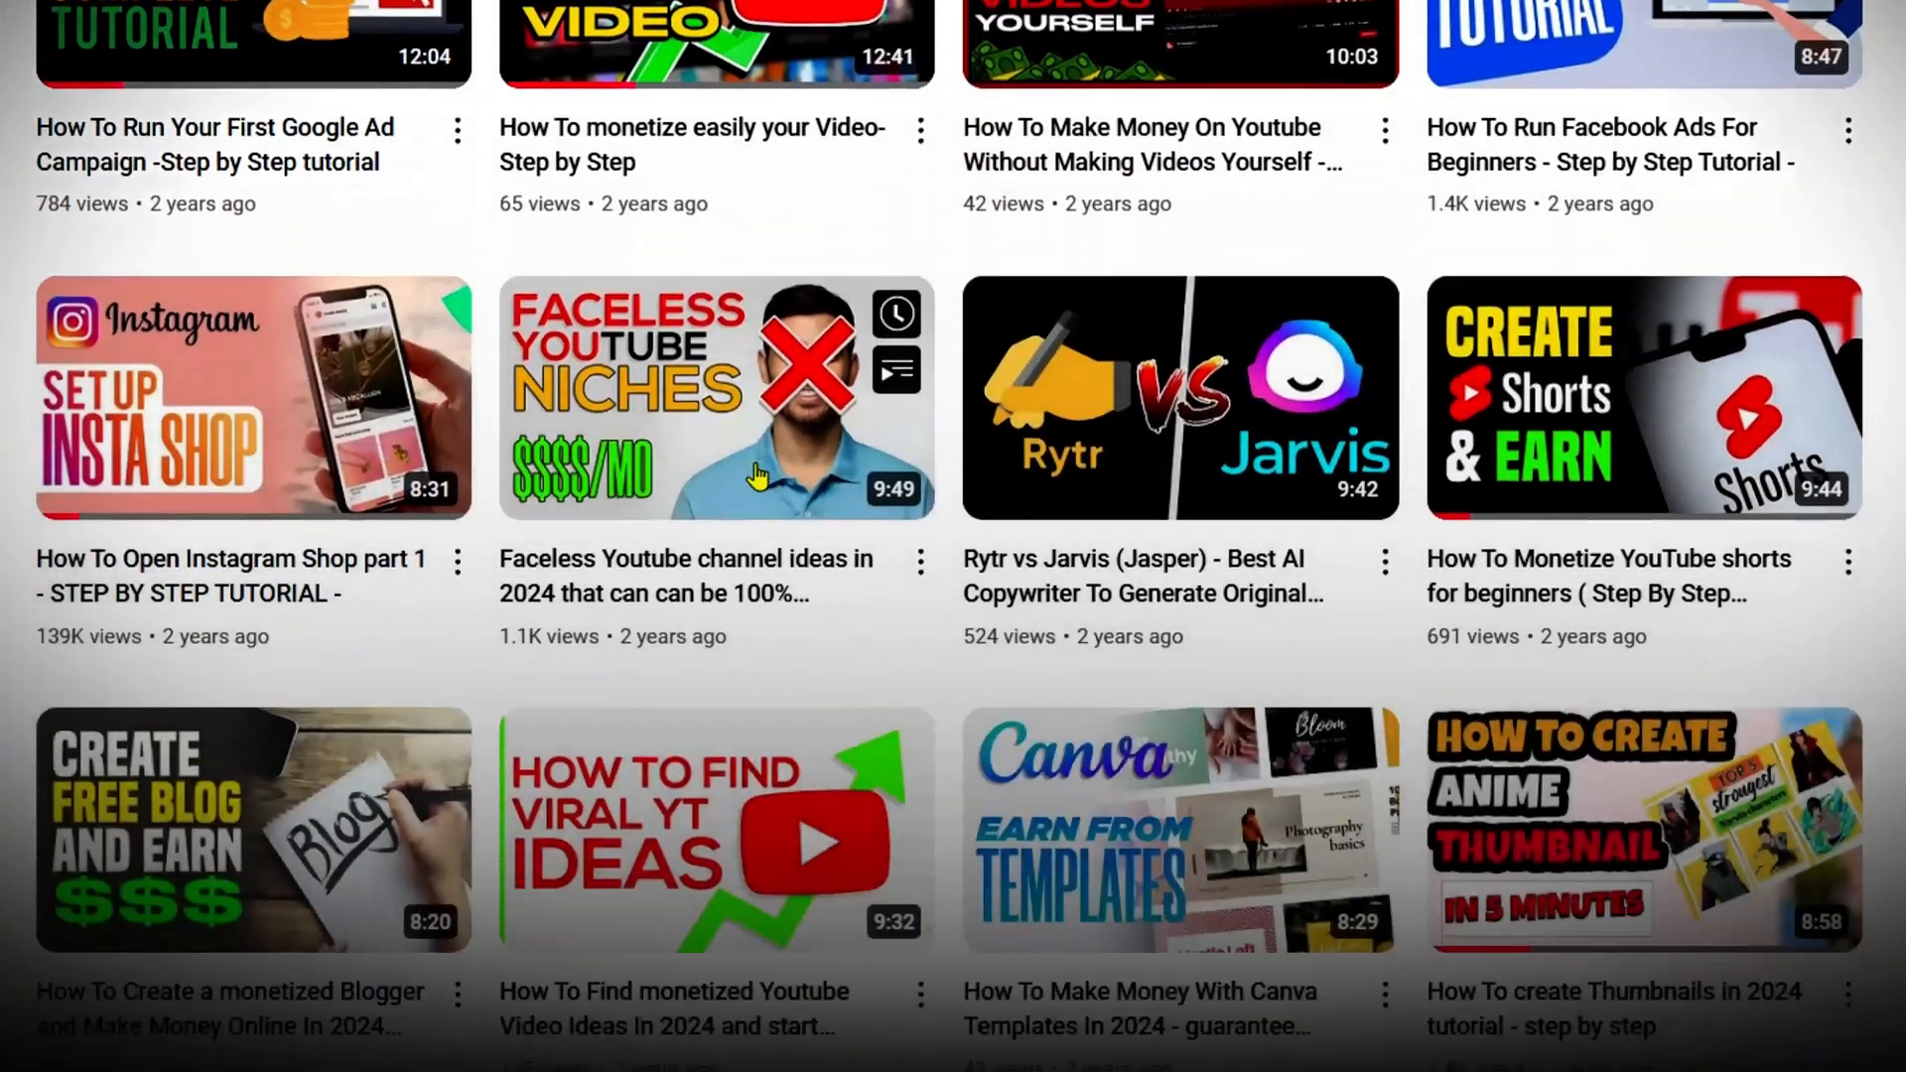